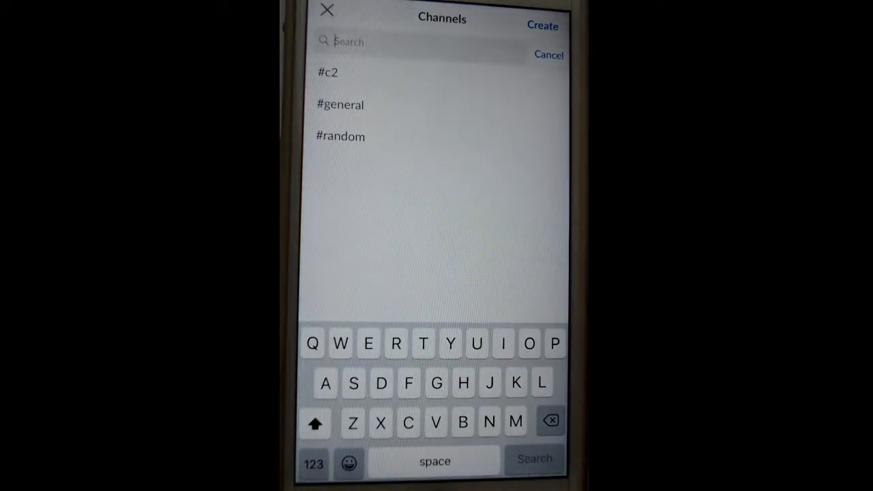
Search the channel list for 'Xyz', finding no match among #c2, #general and #random
text(xy)
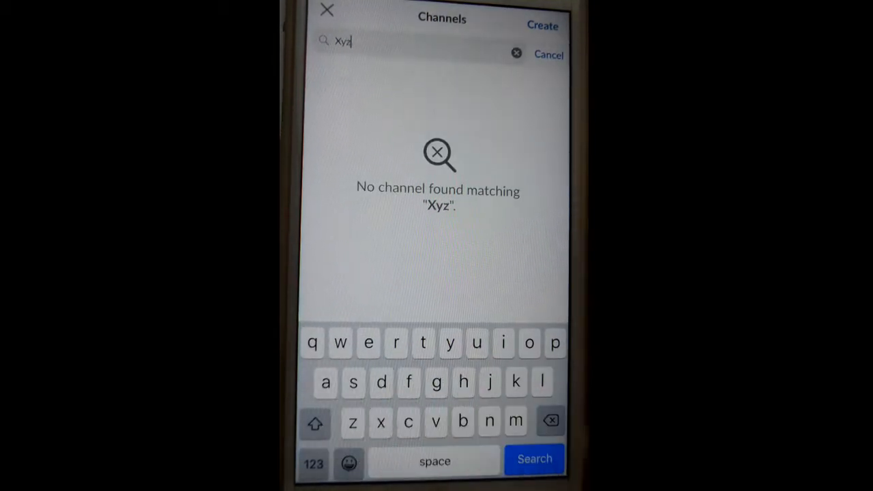
Start a new channel and set it to Private, leaving the name empty
click(543, 26)
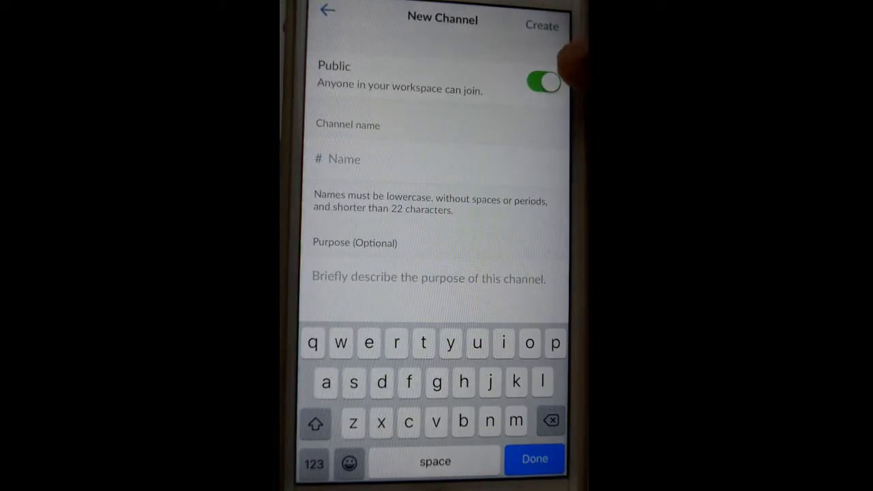
click(543, 82)
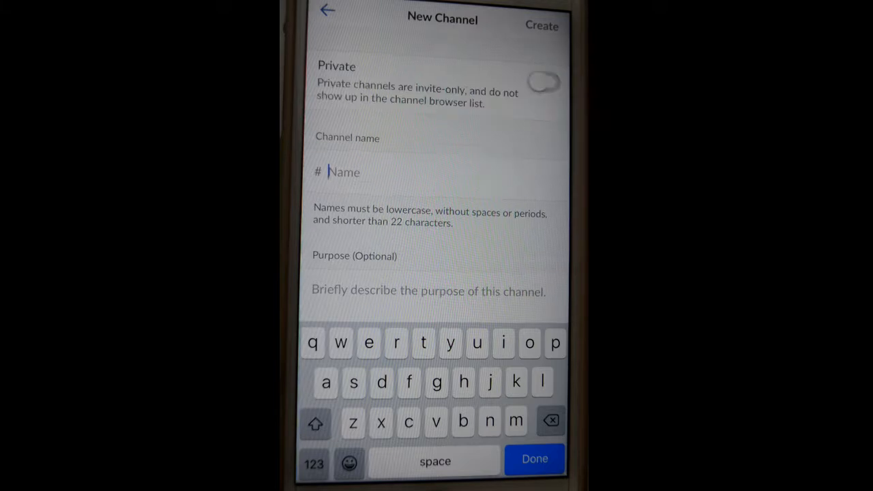